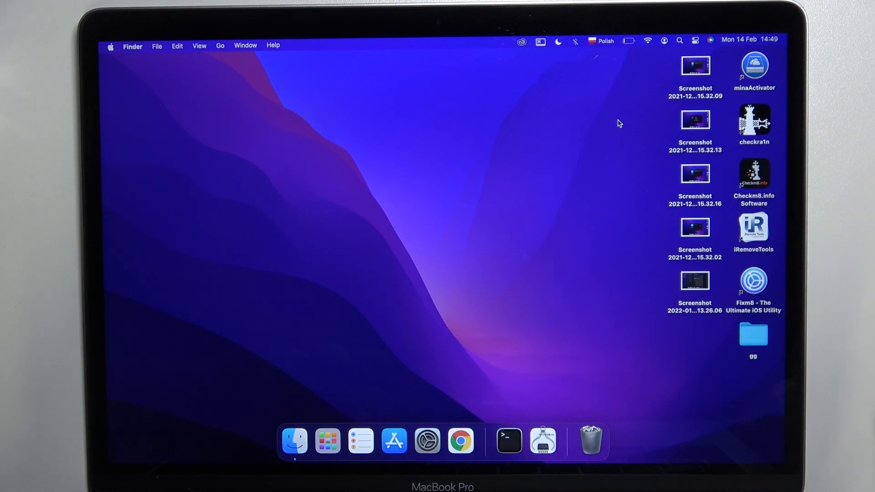
# Switch Bluetooth on from the menu bar and go to the full Bluetooth Preferences
pyautogui.click(576, 41)
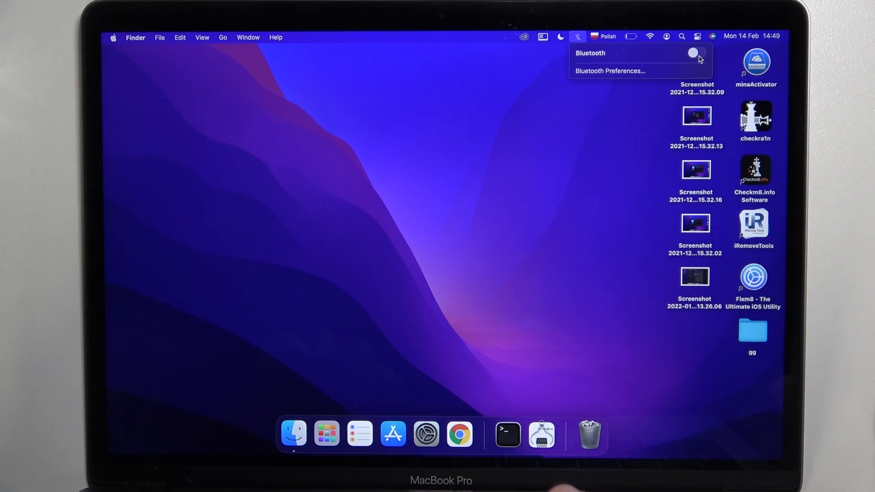
pyautogui.click(694, 54)
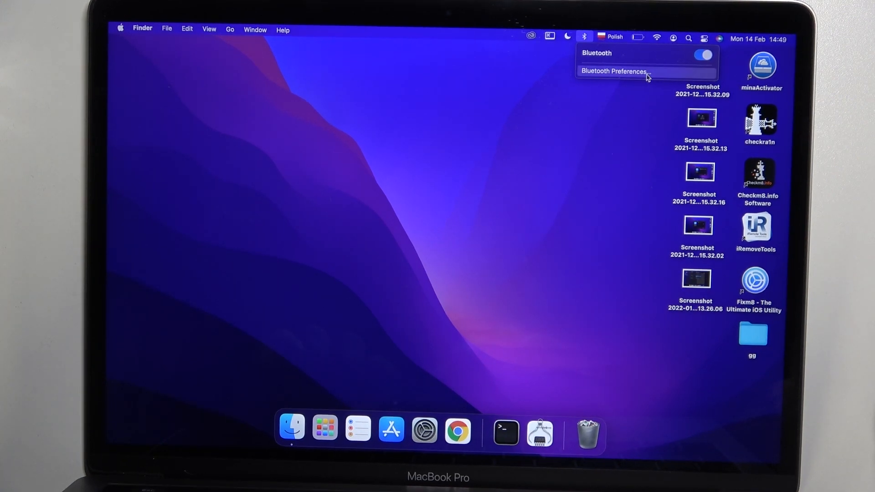
pyautogui.click(613, 71)
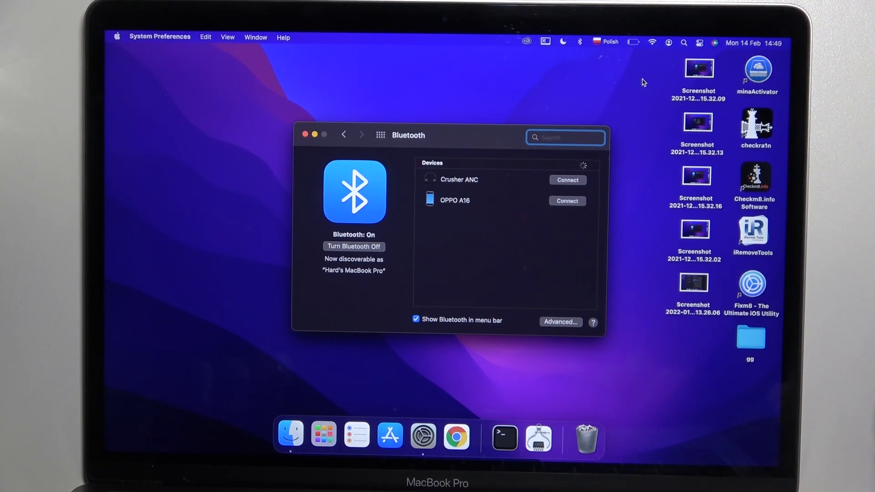
pyautogui.moveTo(571, 83)
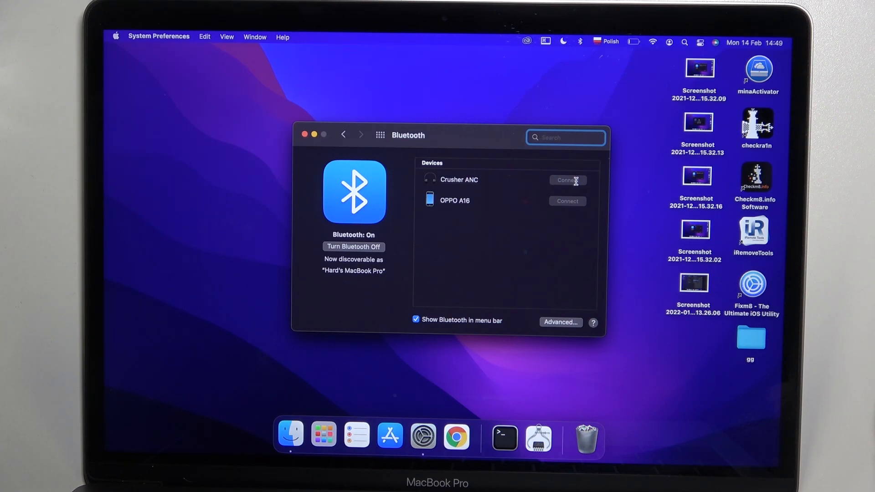
# Connect the Crusher ANC headset so it shows as Connected in the Devices list
pyautogui.click(568, 179)
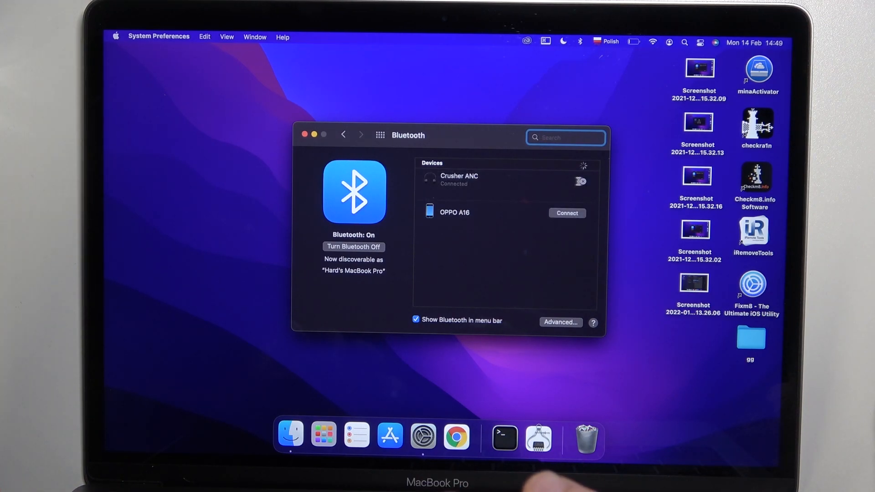
pyautogui.click(486, 180)
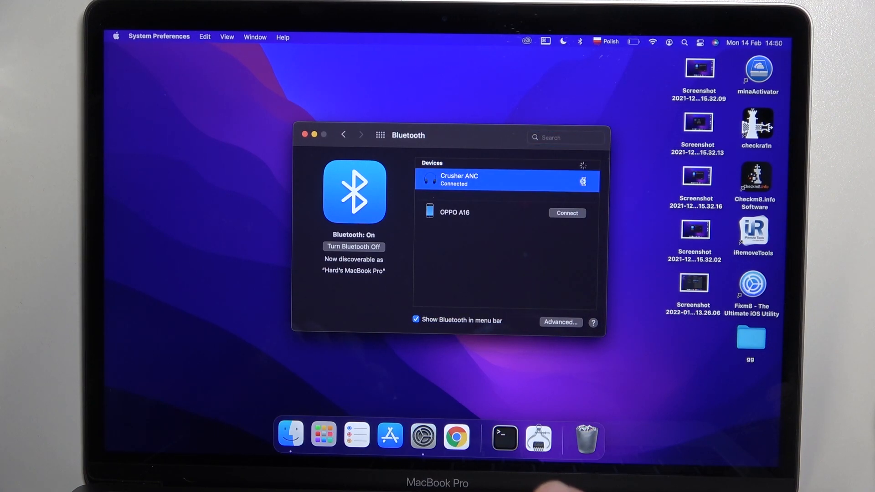